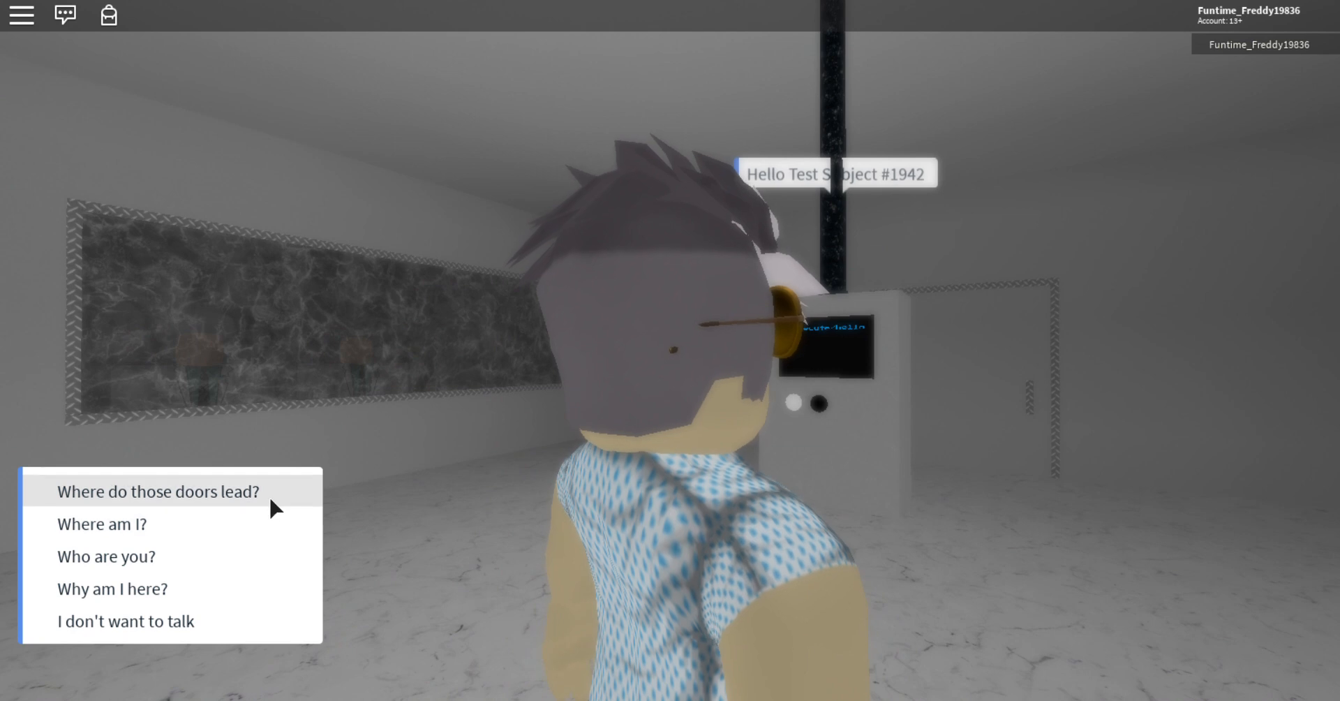
Step: Ask the terminal where those doors lead
{"action": "left_click", "coordinate": [158, 490]}
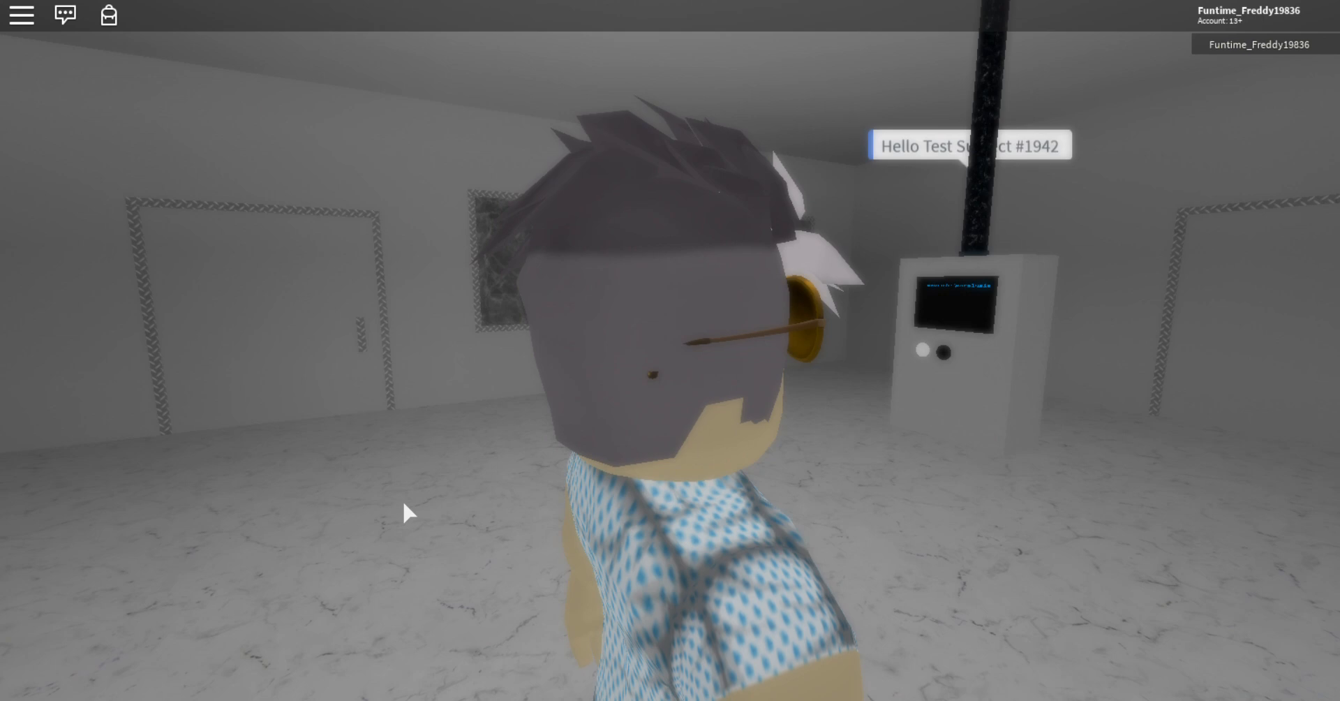
{"action": "mouse_move", "coordinate": [406, 511]}
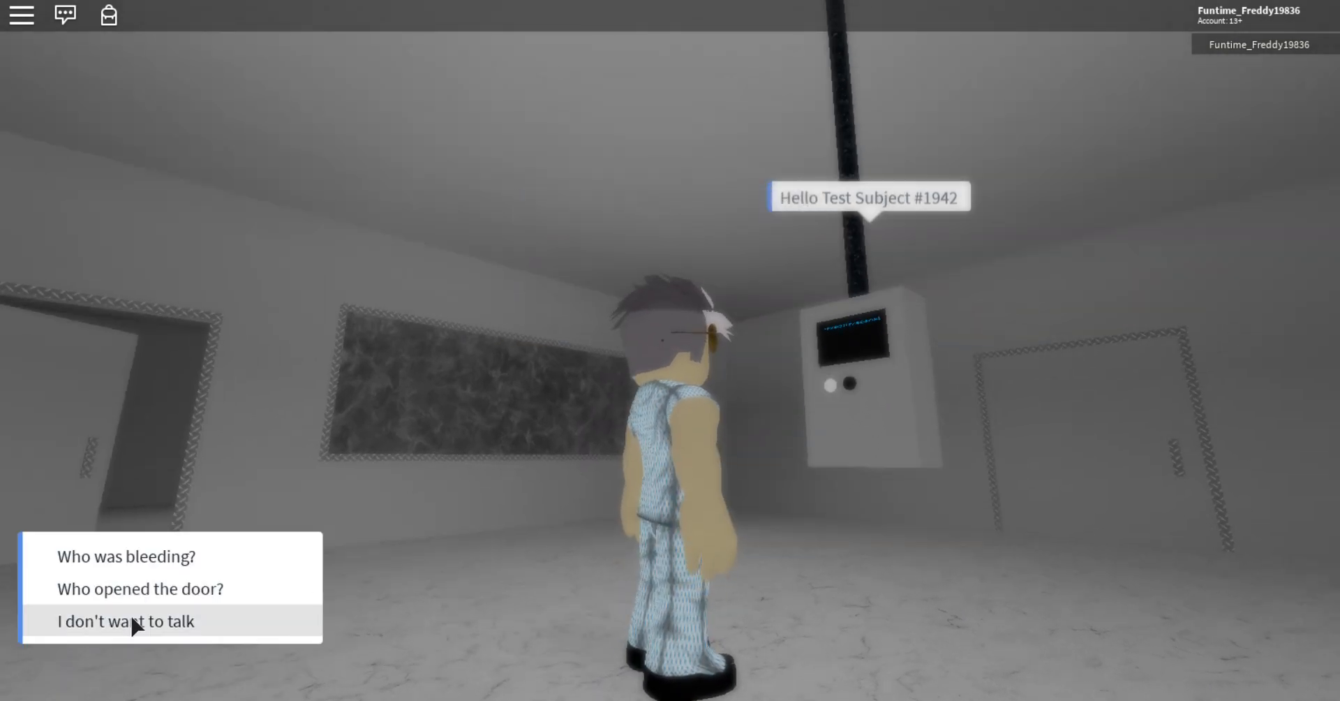
Step: Tell the terminal "I don't want to talk" to decline the conversation
{"action": "left_click", "coordinate": [138, 588]}
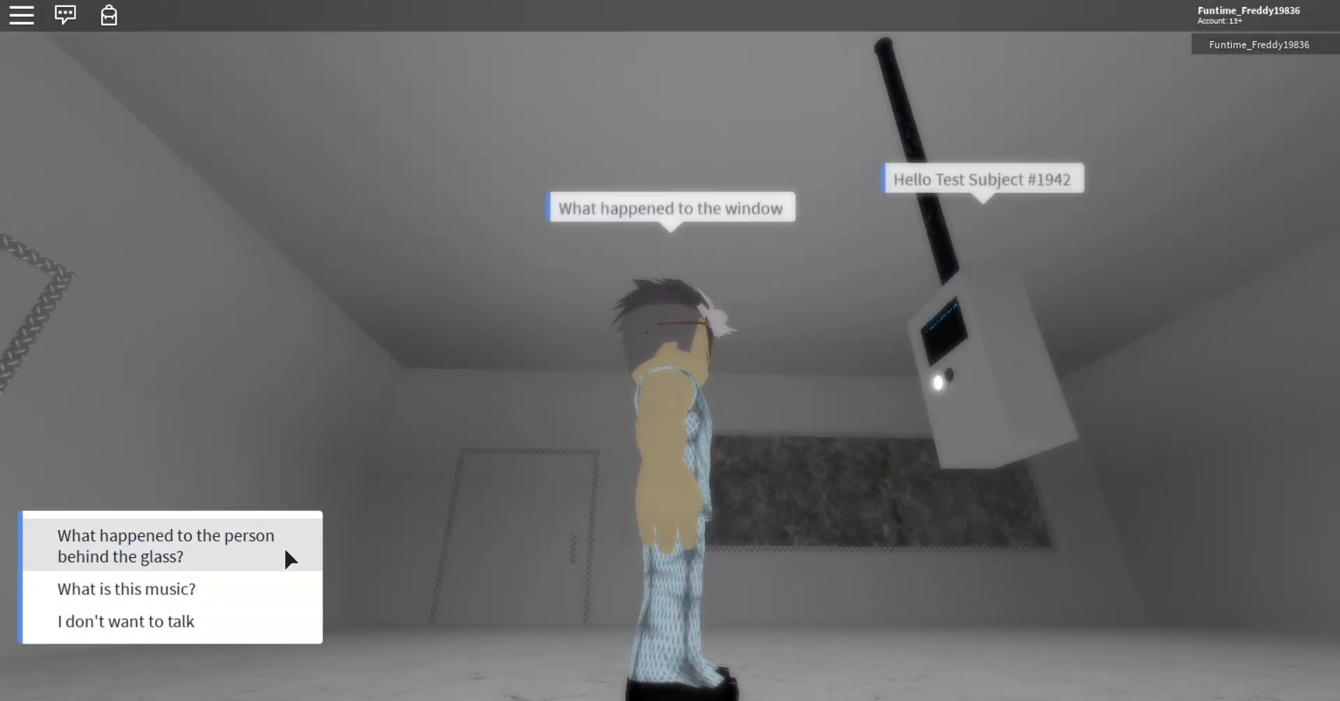
Step: Ask the terminal what happened to the person behind the glass, then choose a follow-up option
{"action": "left_click", "coordinate": [166, 546]}
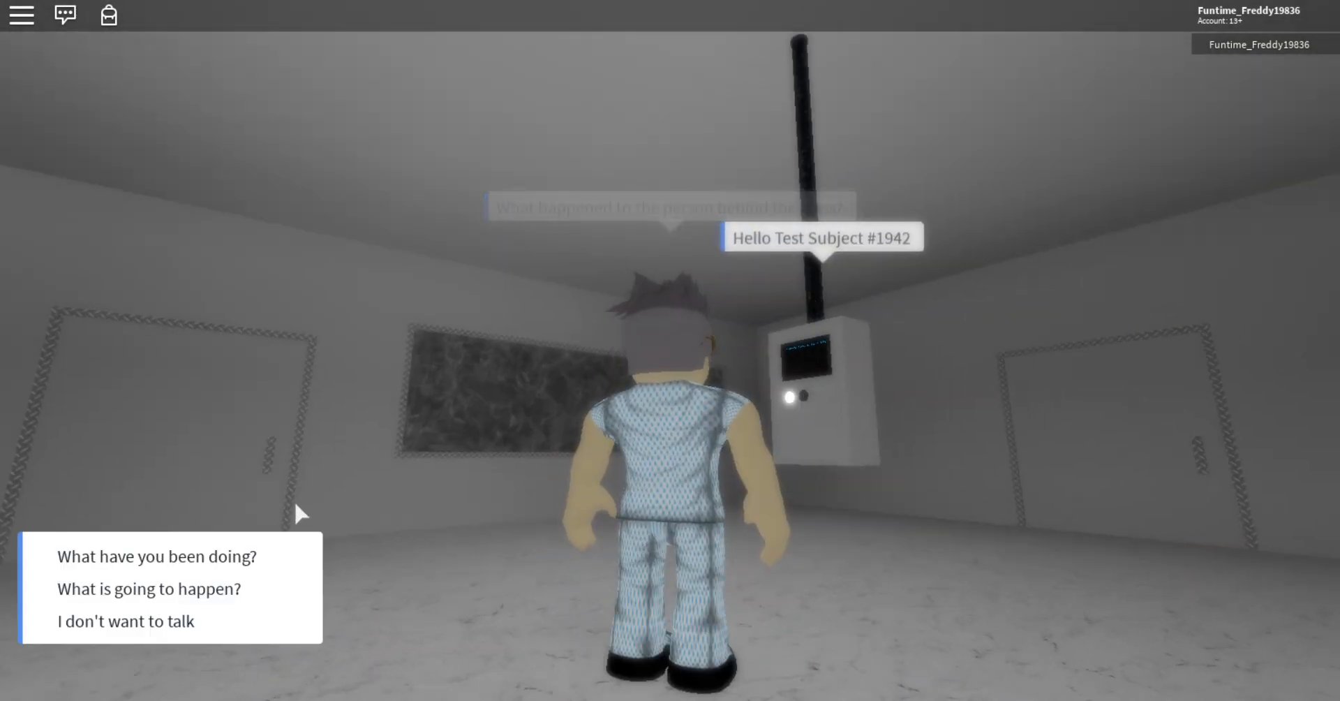
{"action": "left_click", "coordinate": [157, 556]}
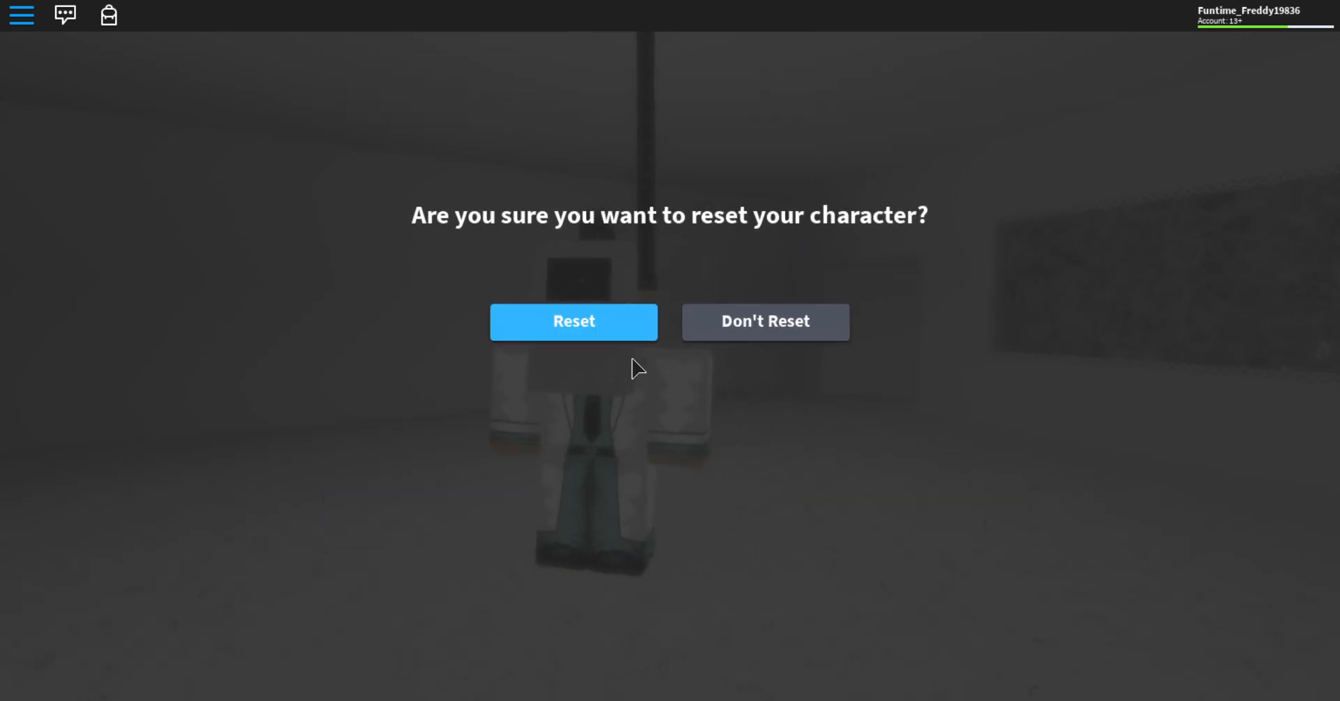
Step: Confirm Reset Character so the avatar respawns in the white room
{"action": "left_click", "coordinate": [574, 321]}
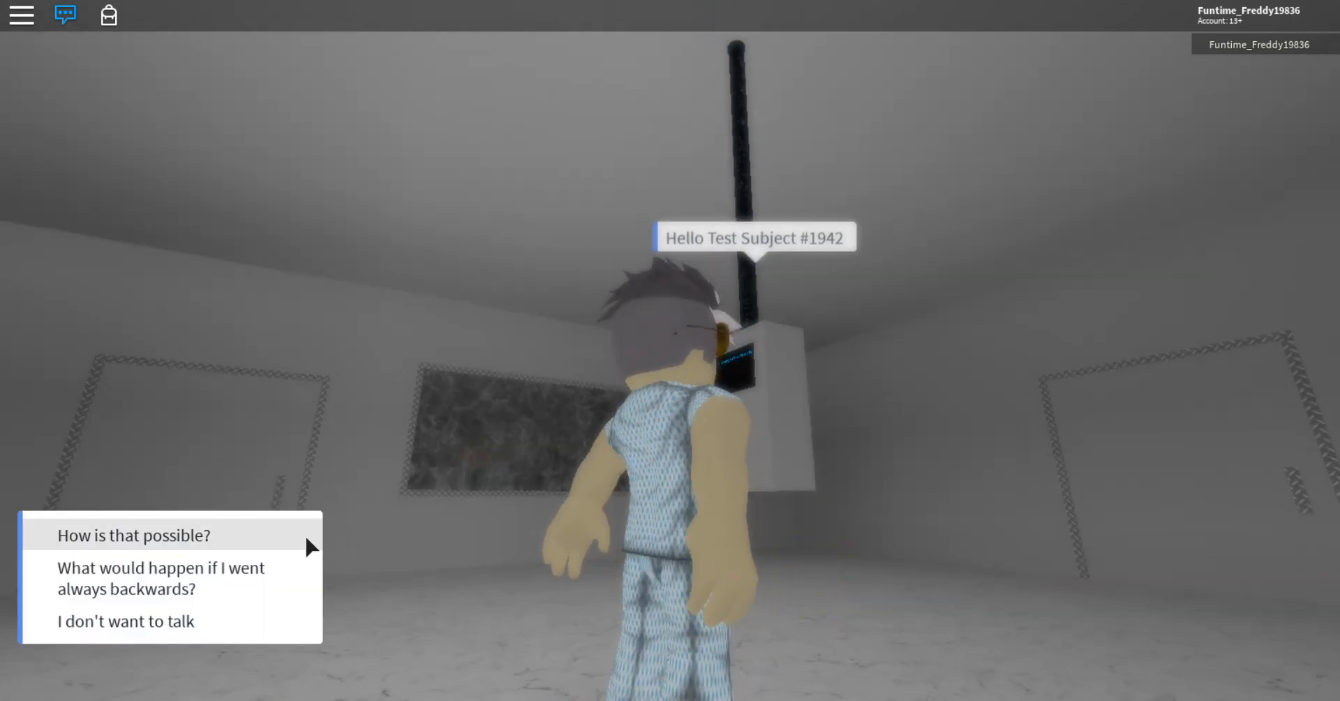
Step: Ask the terminal how that is possible, then where the people behind the glass went
{"action": "left_click", "coordinate": [134, 534]}
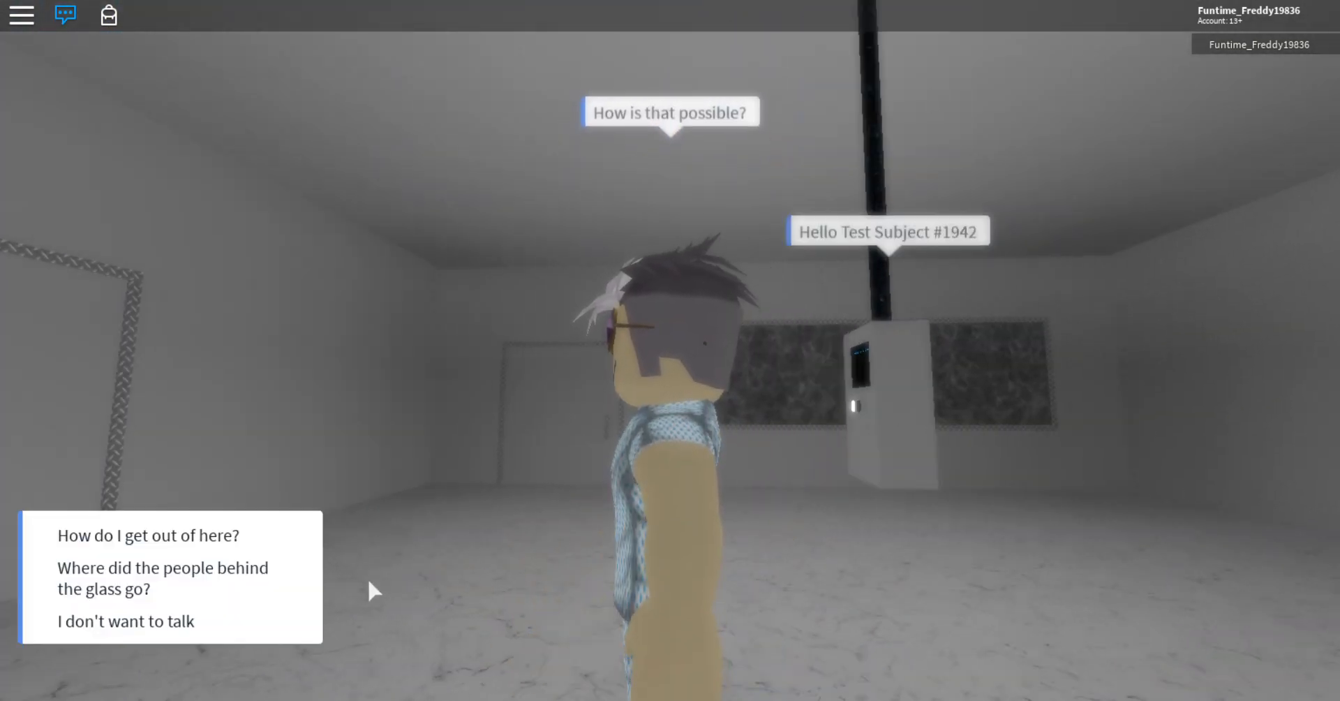
{"action": "left_click", "coordinate": [162, 578]}
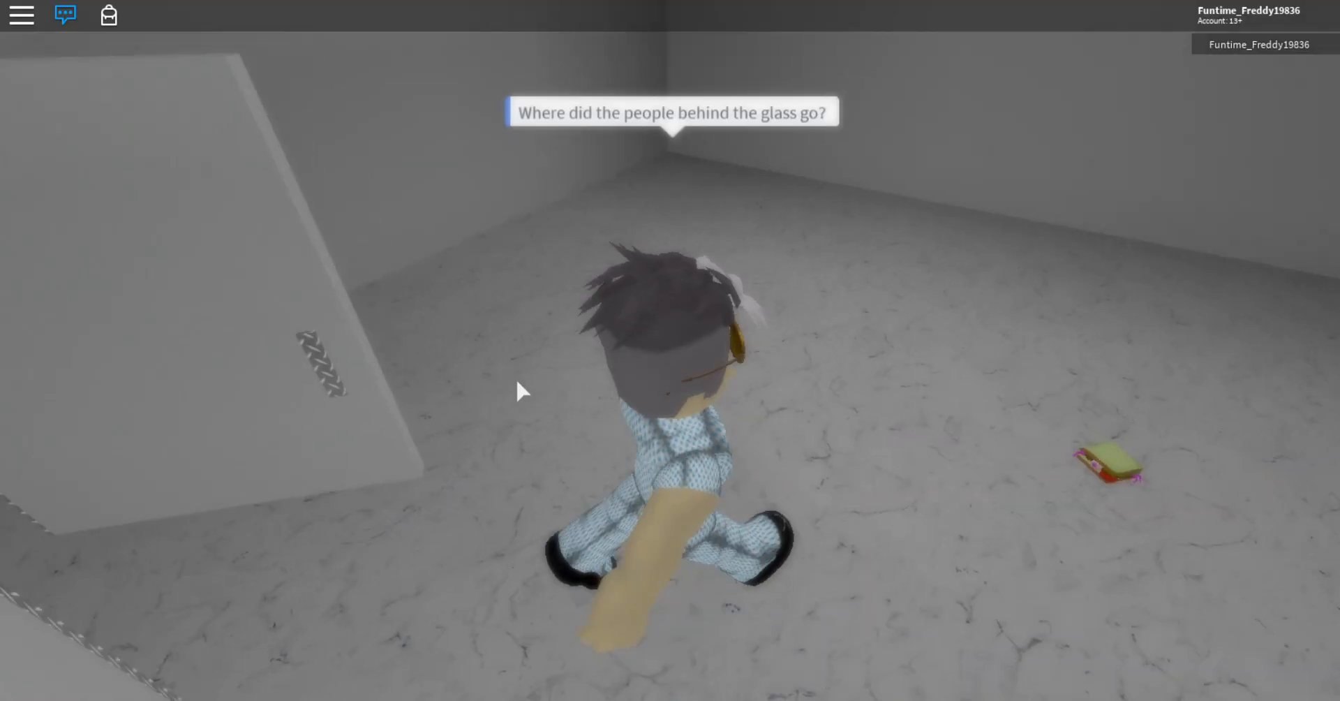
Step: Walk the character backwards out of the white chamber into the dark wood-walled room
{"action": "key", "text": "w"}
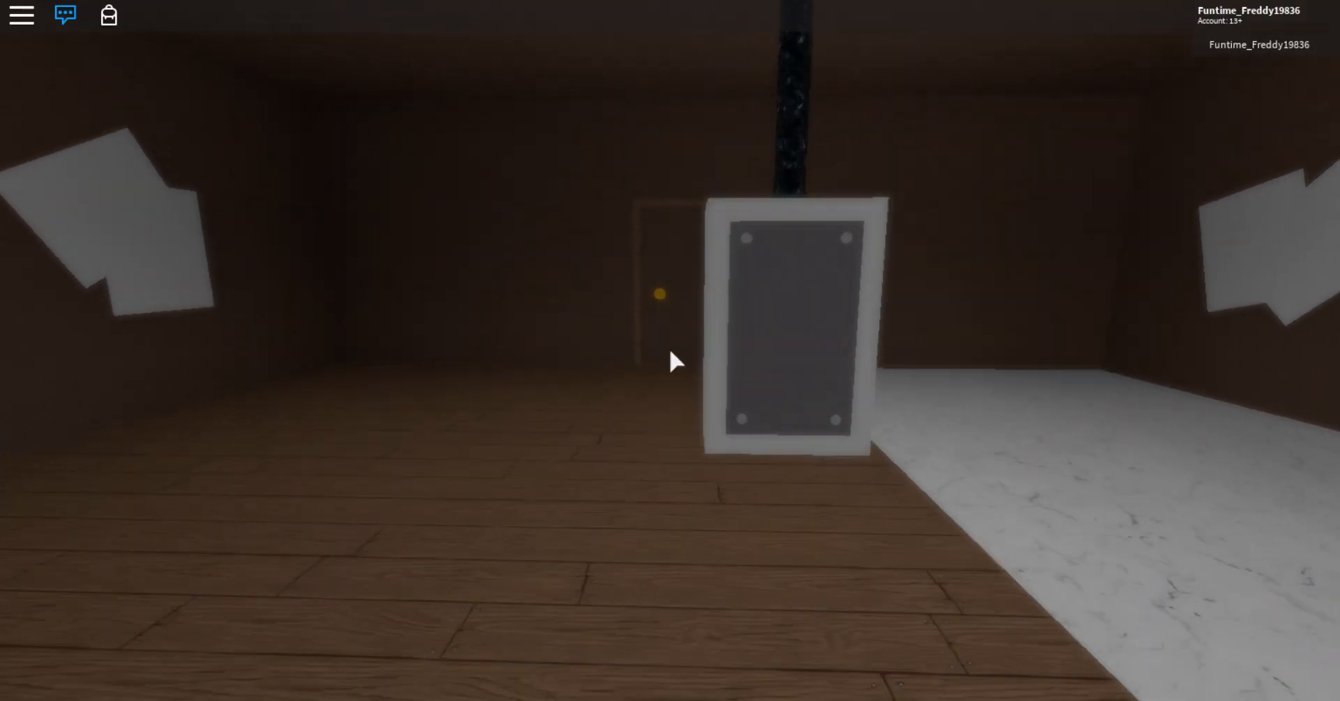
{"action": "mouse_move", "coordinate": [675, 359]}
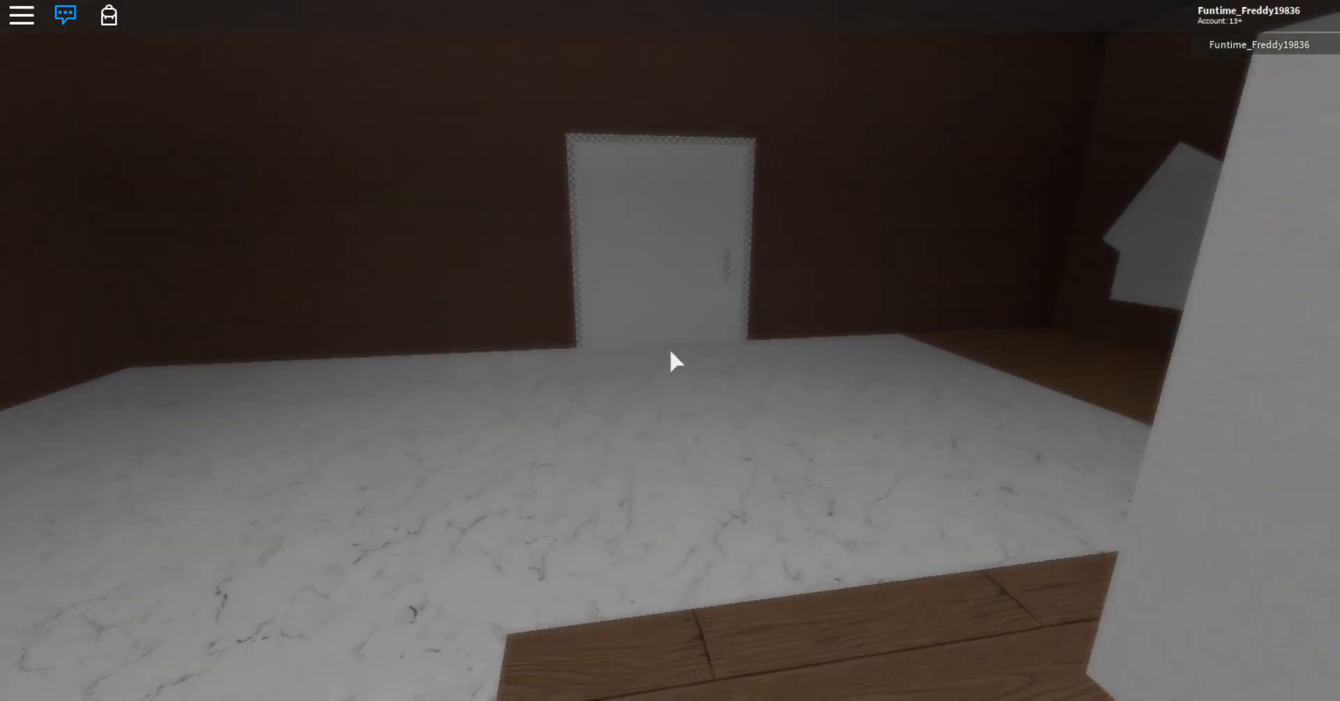